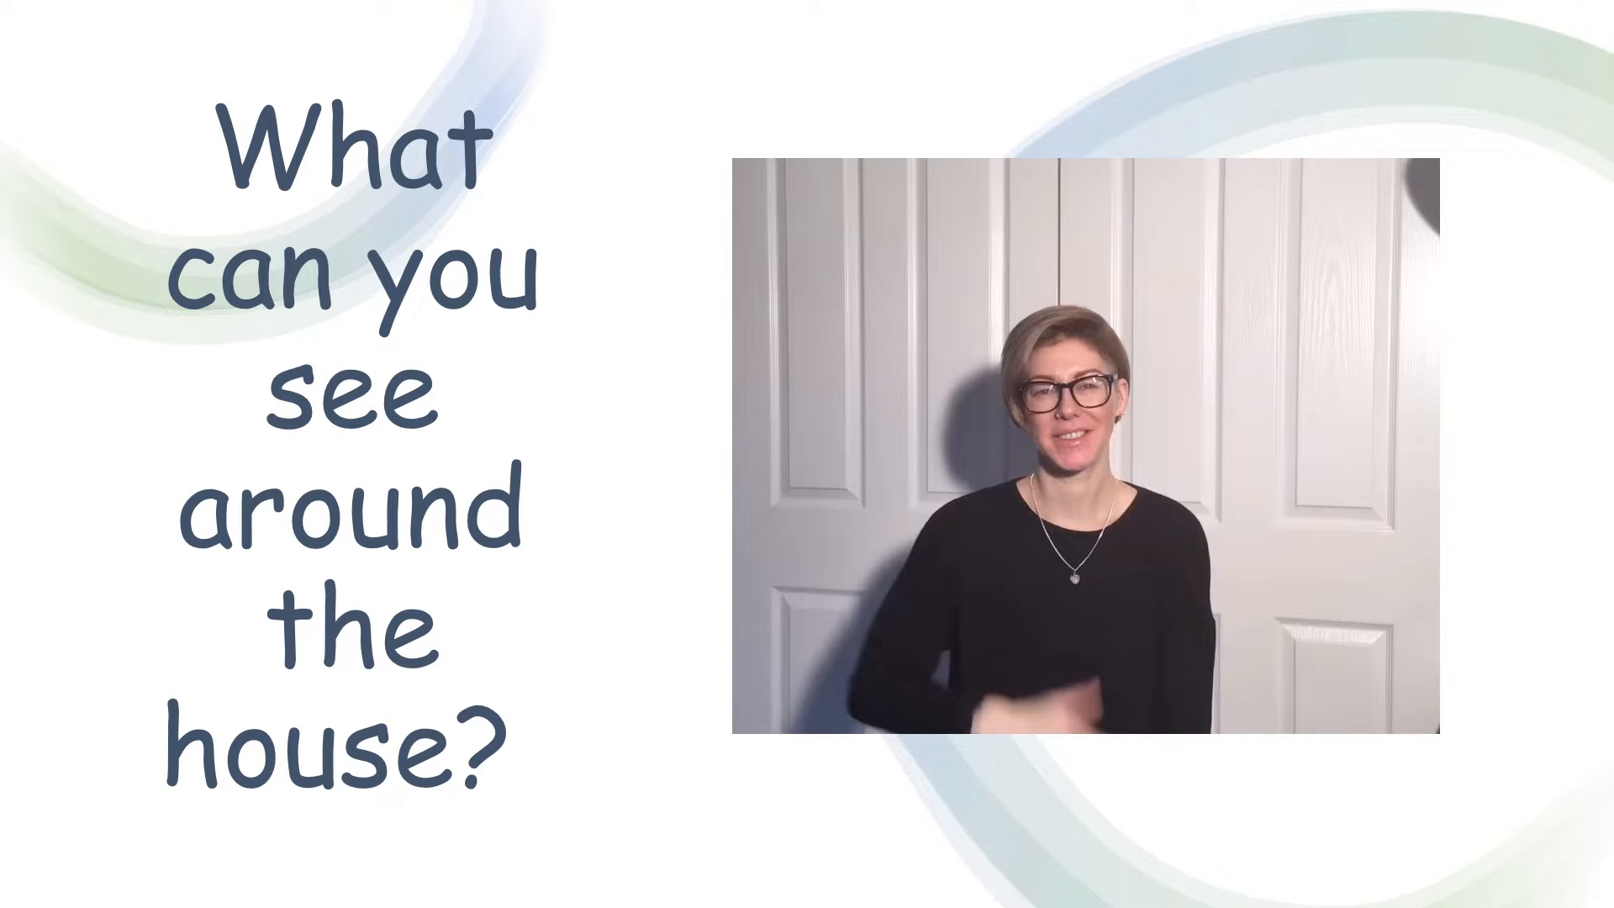
key(Right)
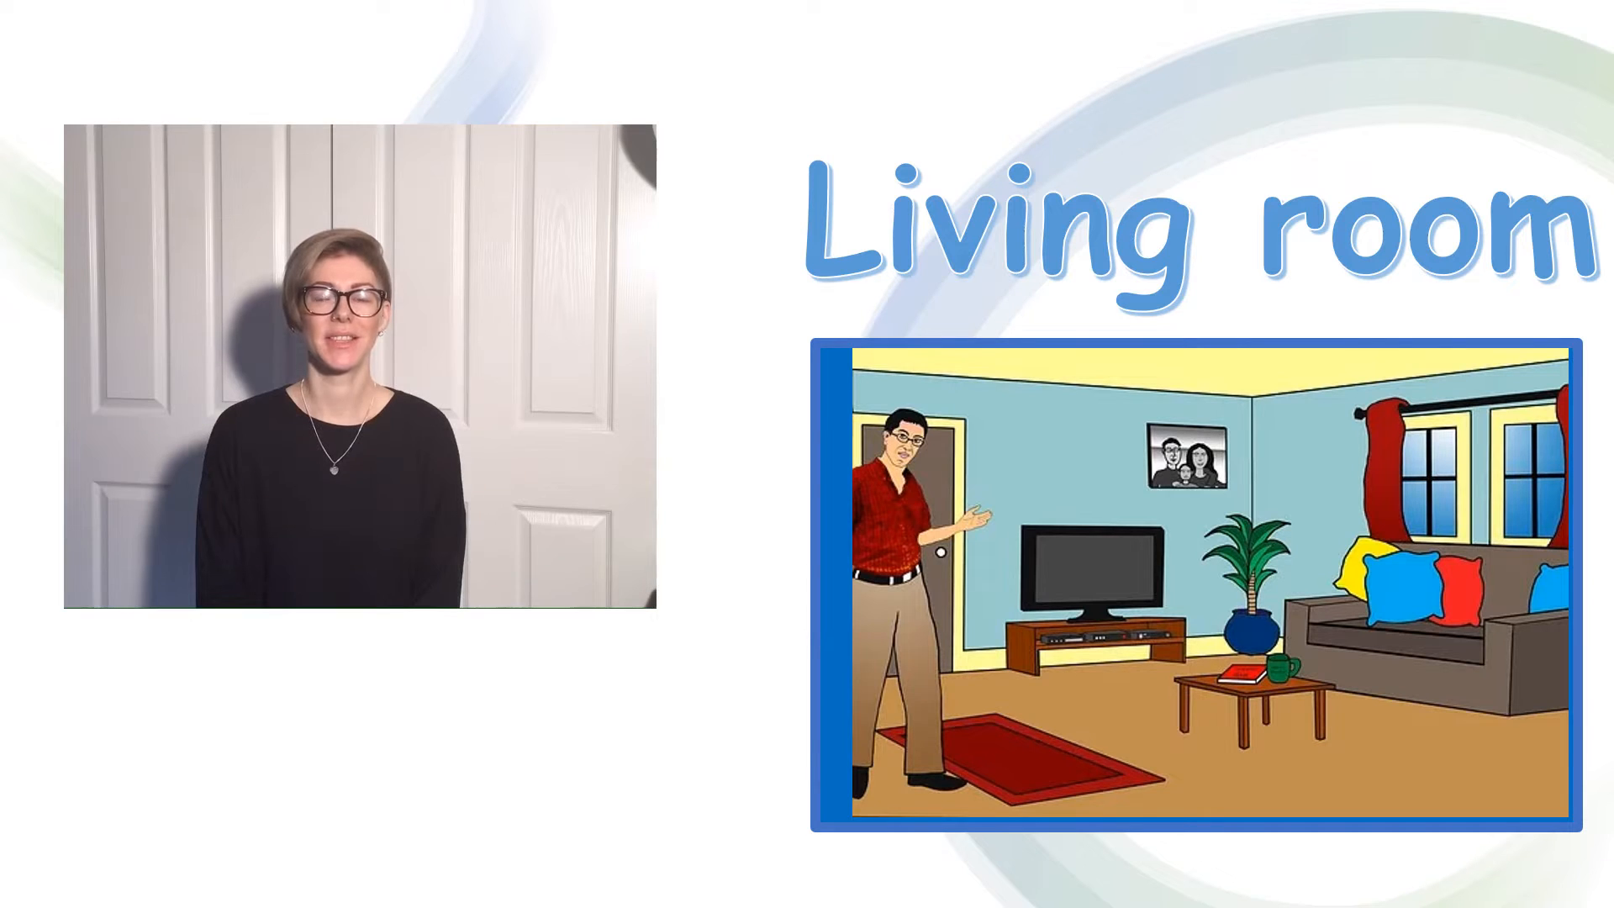